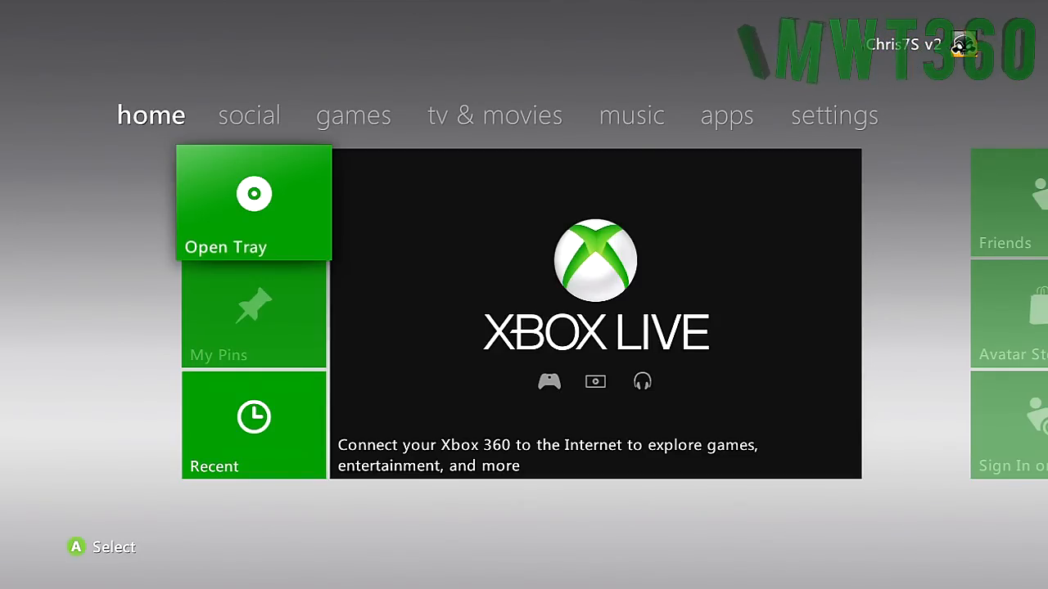
# - Launch XeXMenu 1.2 from the Recent titles list on the dashboard home
pyautogui.click(254, 426)
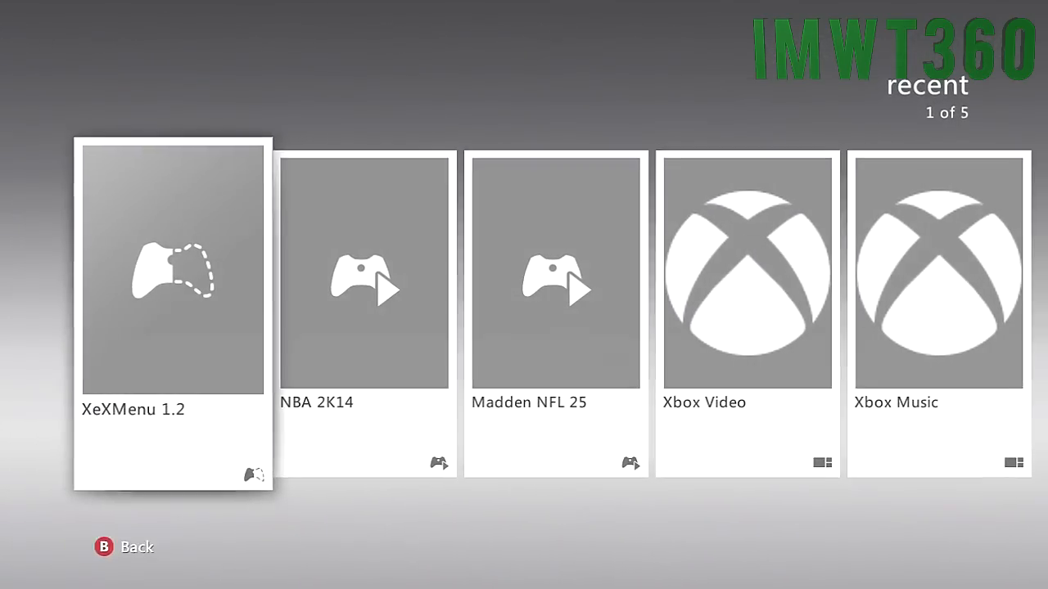
pyautogui.click(172, 270)
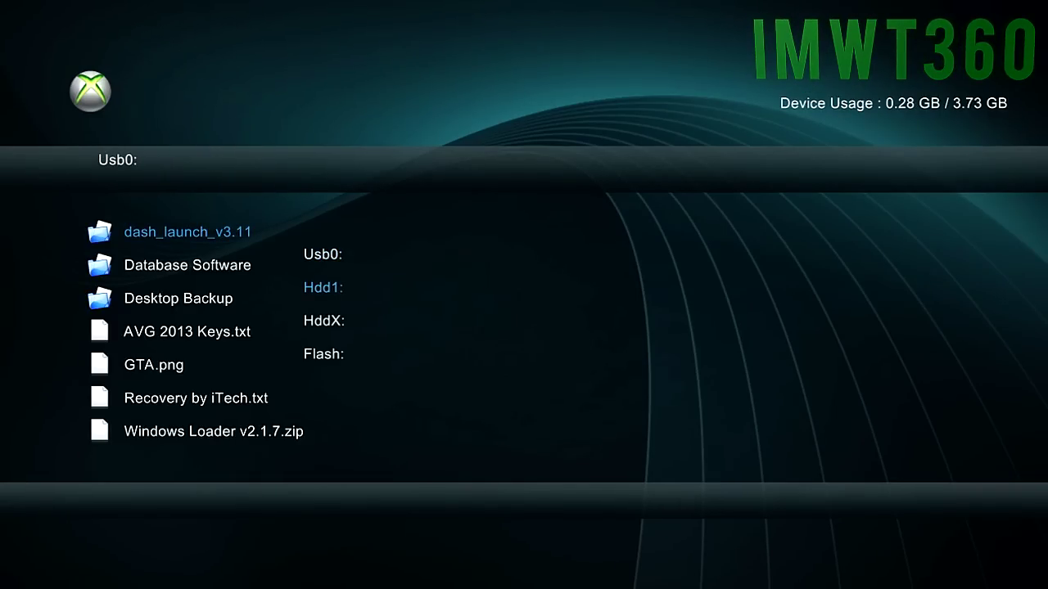
# - Run DashLaunch 3.11 from the dash_launch_v3.11 folder on Usb0
pyautogui.click(324, 288)
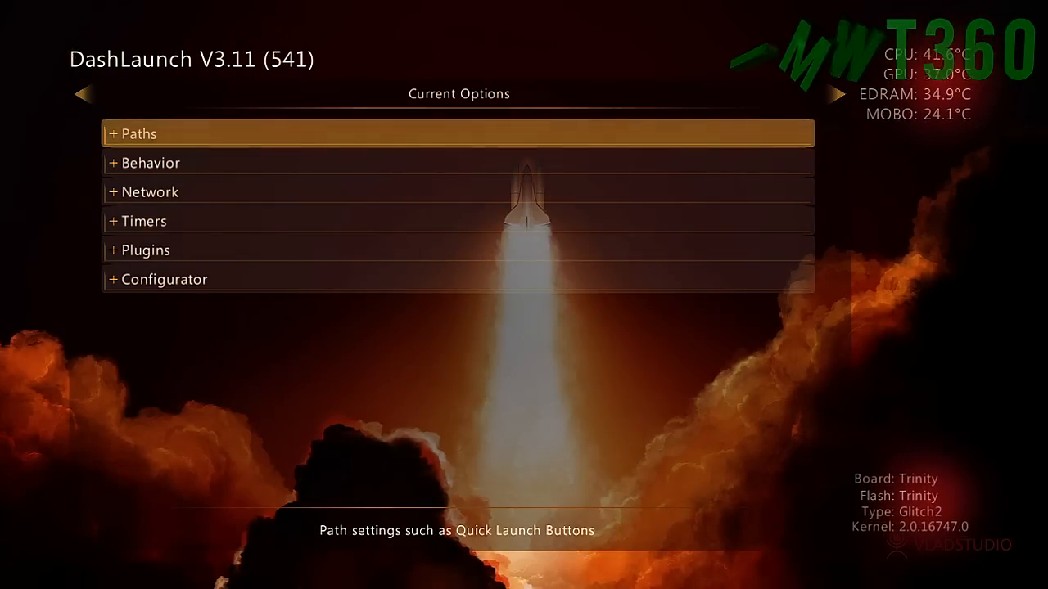
# - Browse the storage drives in Plugins to choose a file for plugin5
pyautogui.click(146, 249)
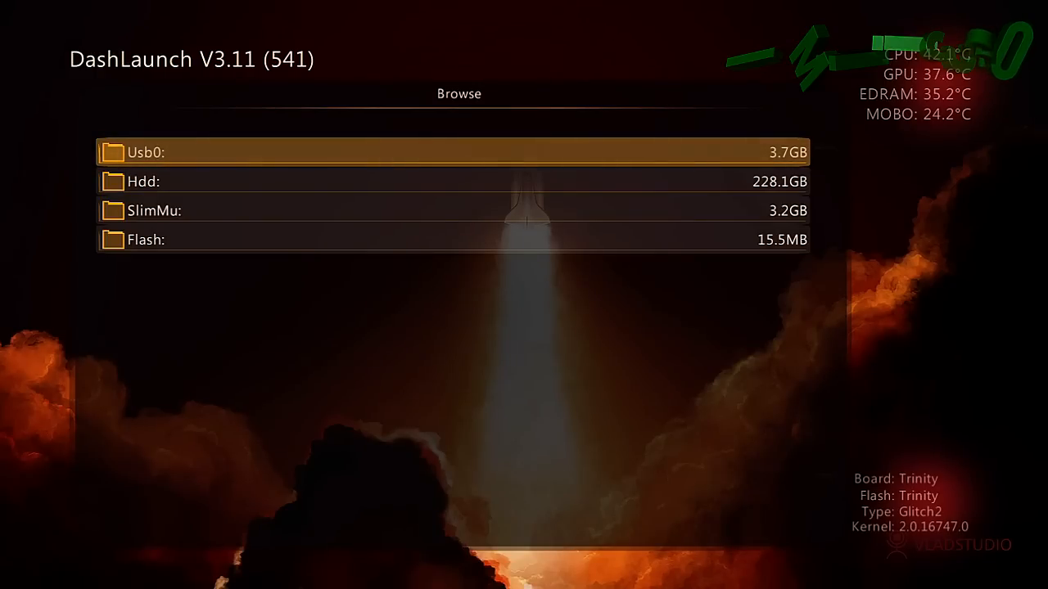
pyautogui.press('Down')
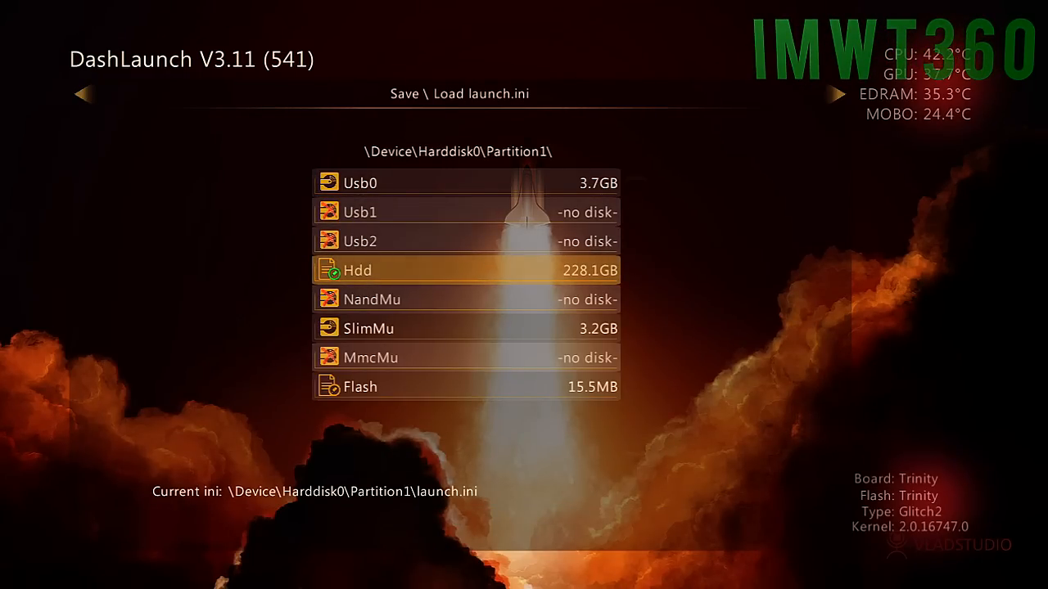
# - Save the current settings as launch.ini on the Hdd
pyautogui.click(357, 271)
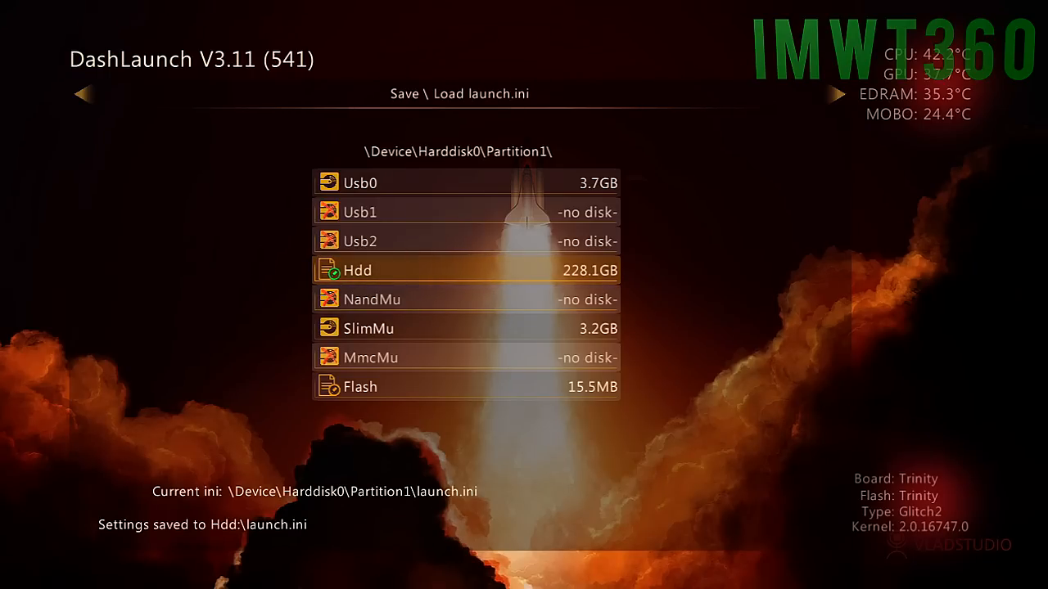